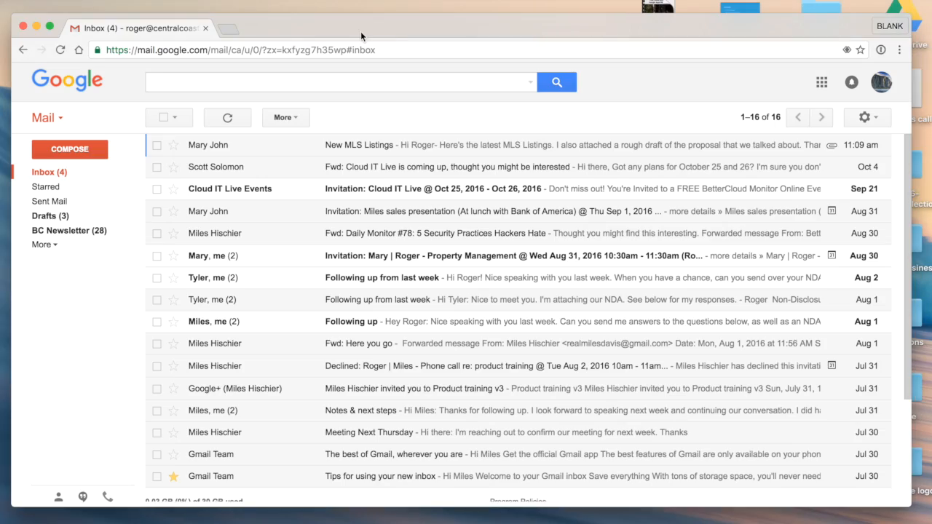
pyautogui.moveTo(864, 117)
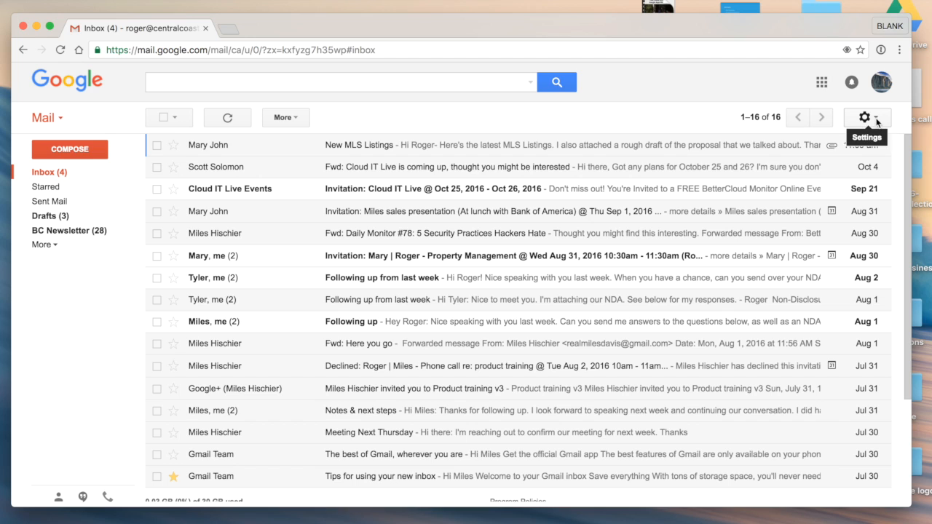
# Open Gmail's full Settings page from the gear menu in the inbox
pyautogui.click(865, 118)
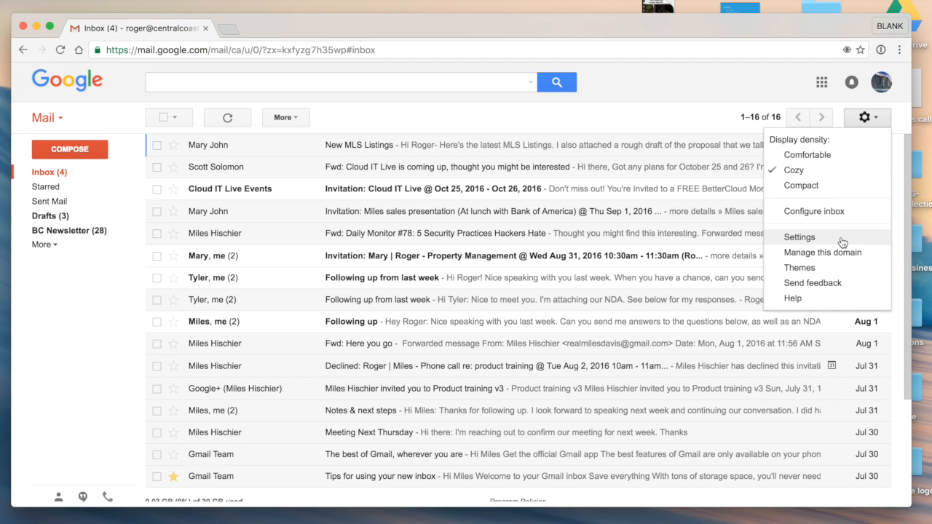
pyautogui.click(800, 237)
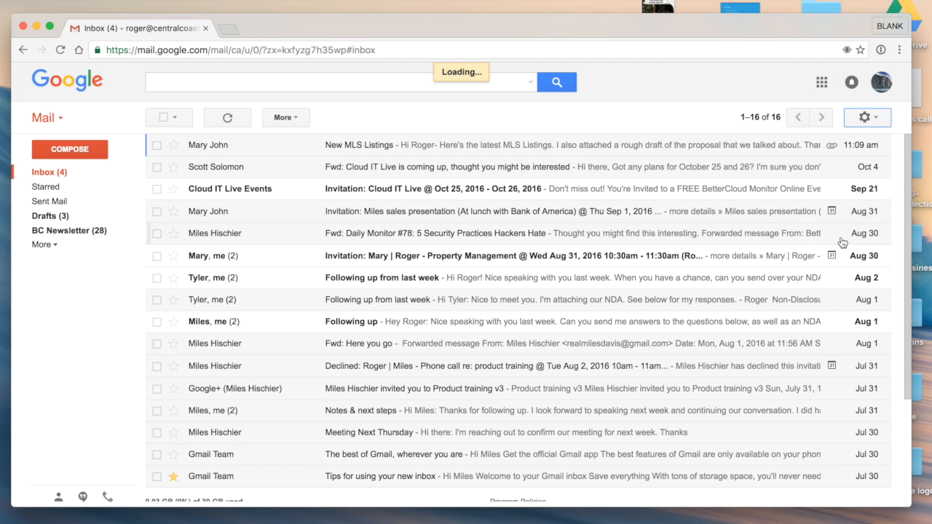
pyautogui.click(866, 117)
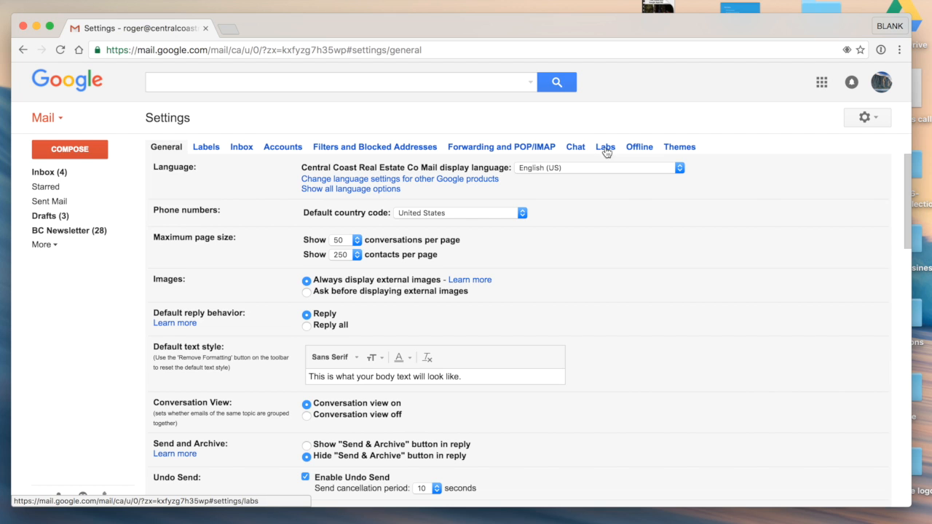
# Enable the Preview Pane lab in the Labs tab and save the changes
pyautogui.click(605, 147)
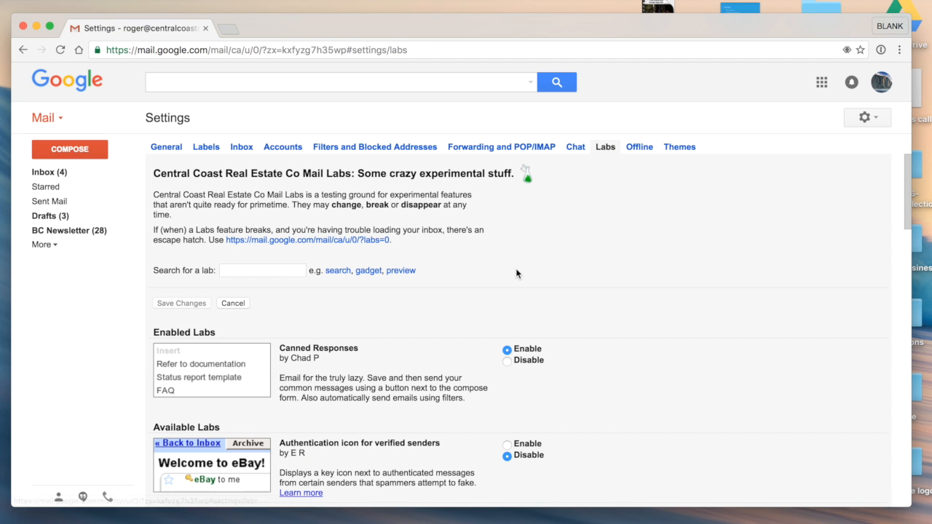
pyautogui.scroll(-3)
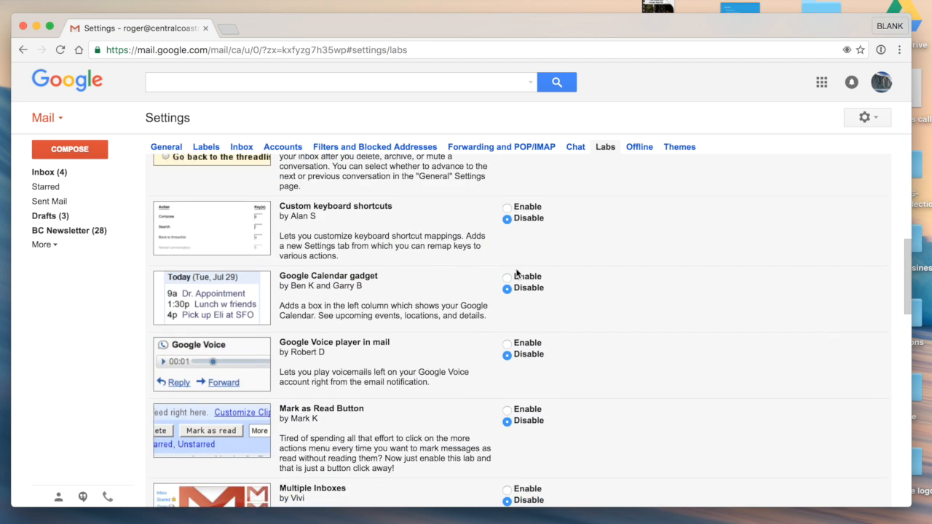
pyautogui.scroll(-3)
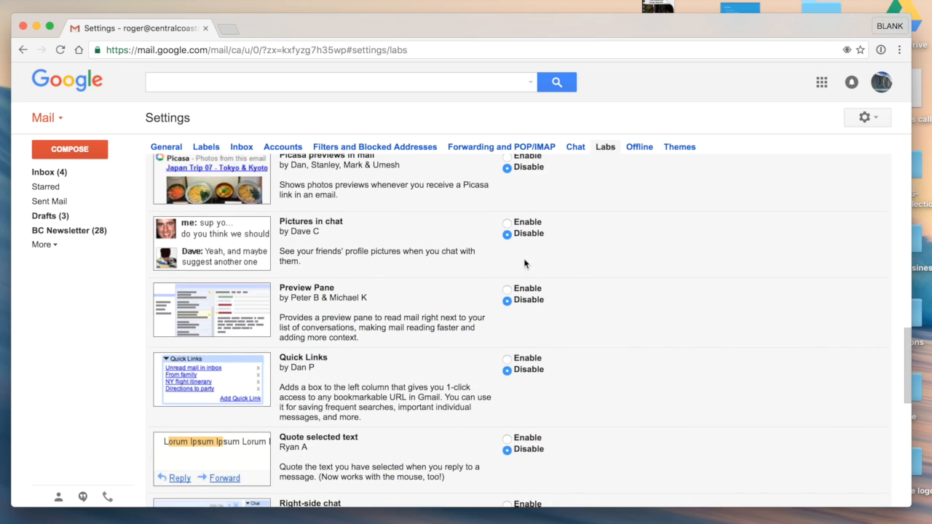
pyautogui.moveTo(397, 288)
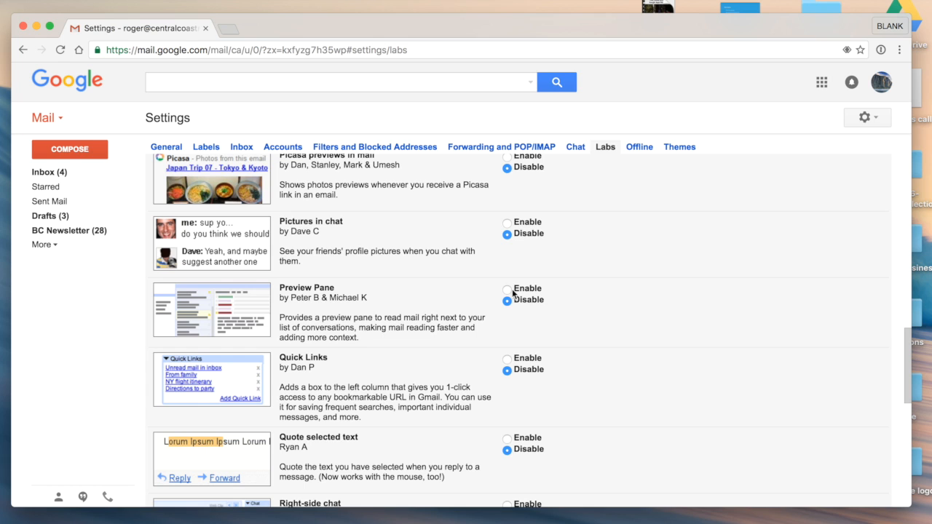
pyautogui.scroll(-3)
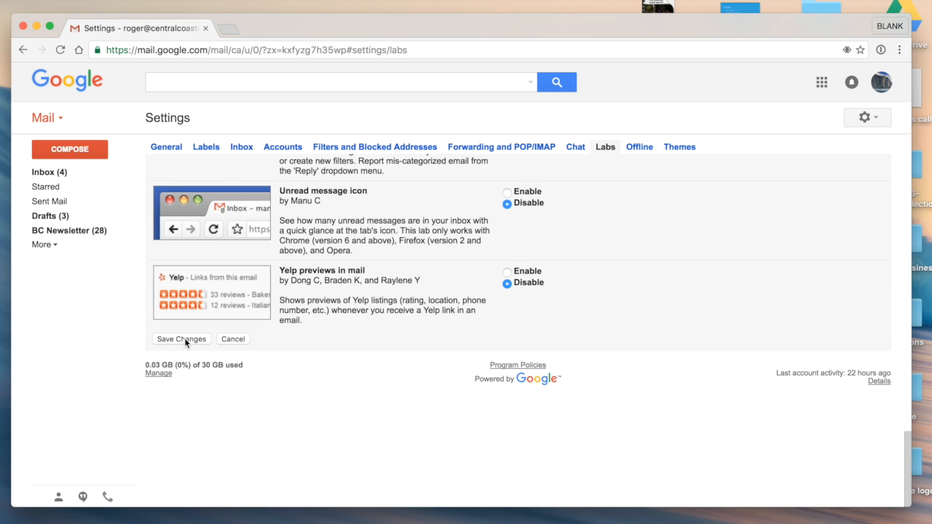
pyautogui.click(181, 339)
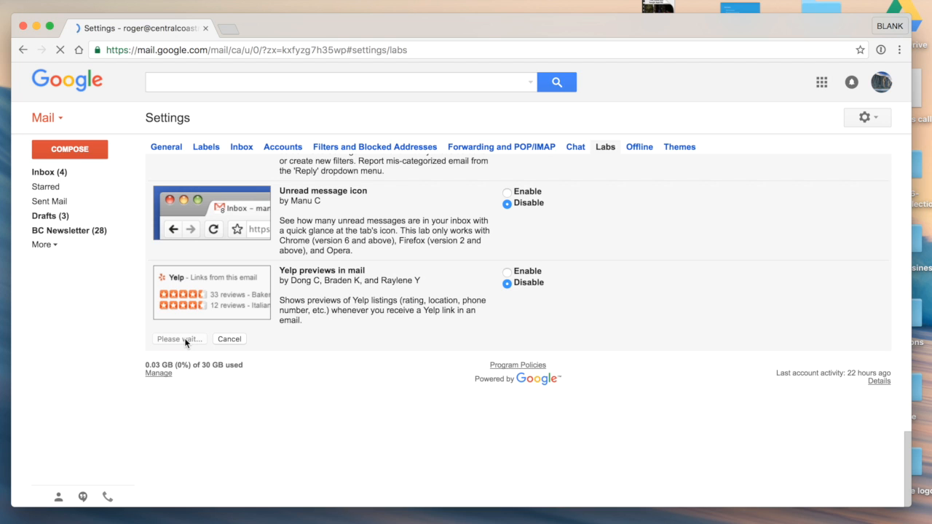
# Confirm the save and return to the reloaded inbox with the new split-pane toggle
pyautogui.click(180, 339)
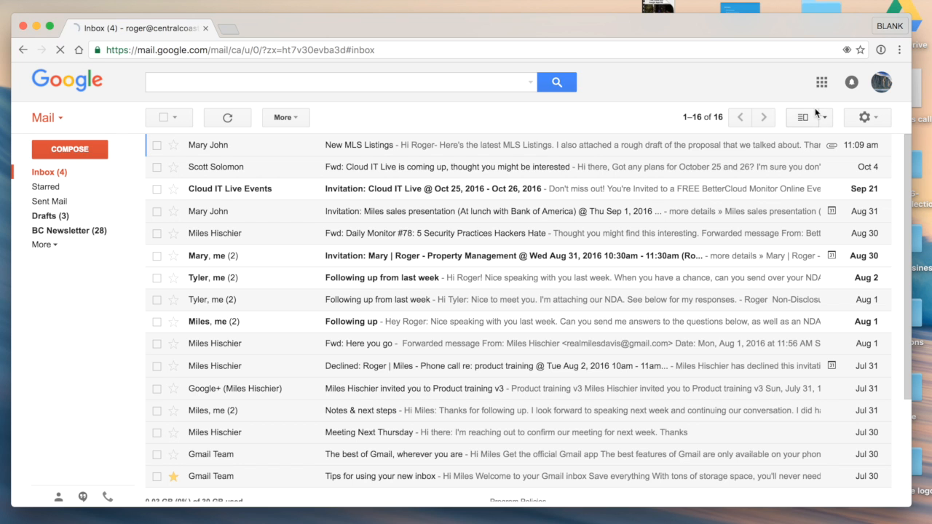
pyautogui.moveTo(802, 117)
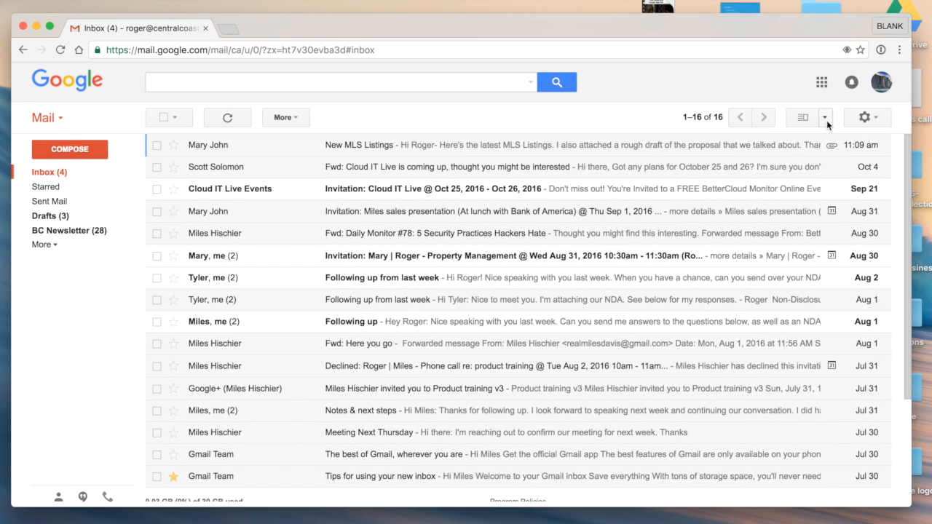
pyautogui.click(825, 117)
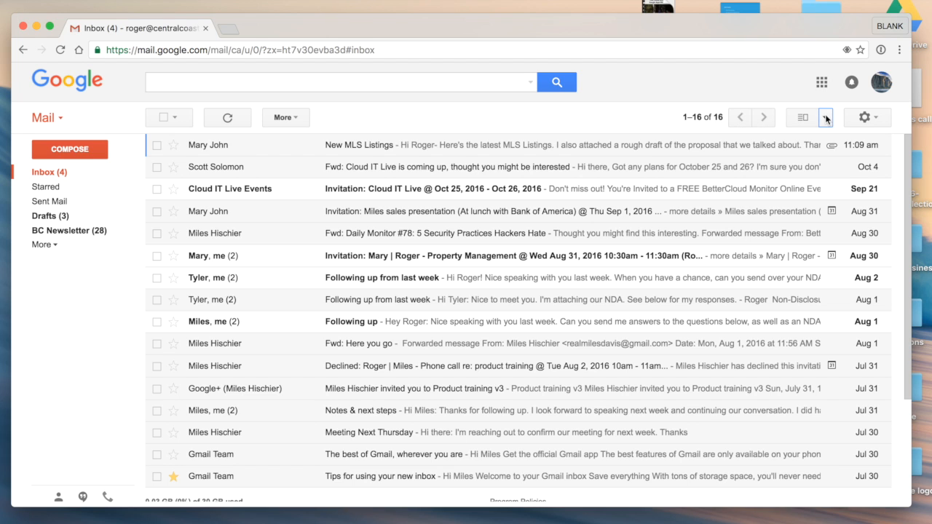
# Switch to Vertical Split and preview the Cloud IT Live invitation beside the list
pyautogui.click(825, 117)
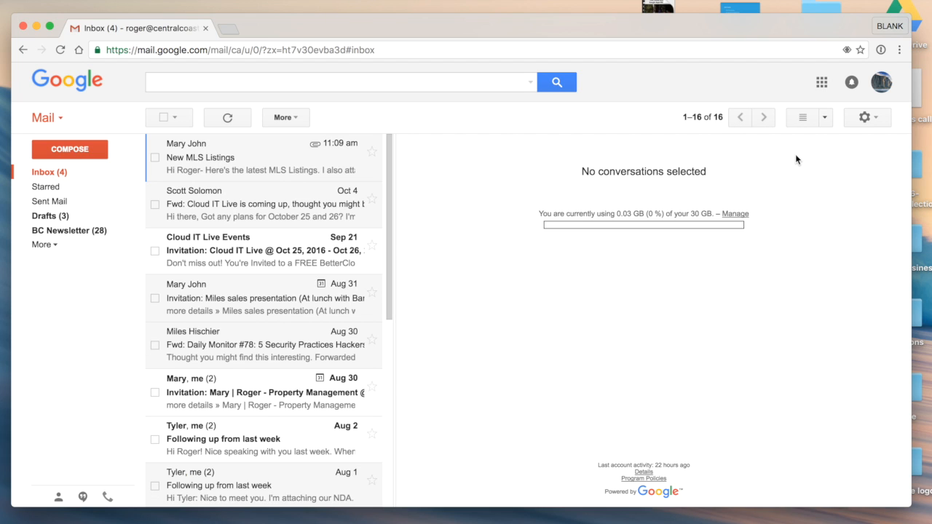
pyautogui.moveTo(296, 214)
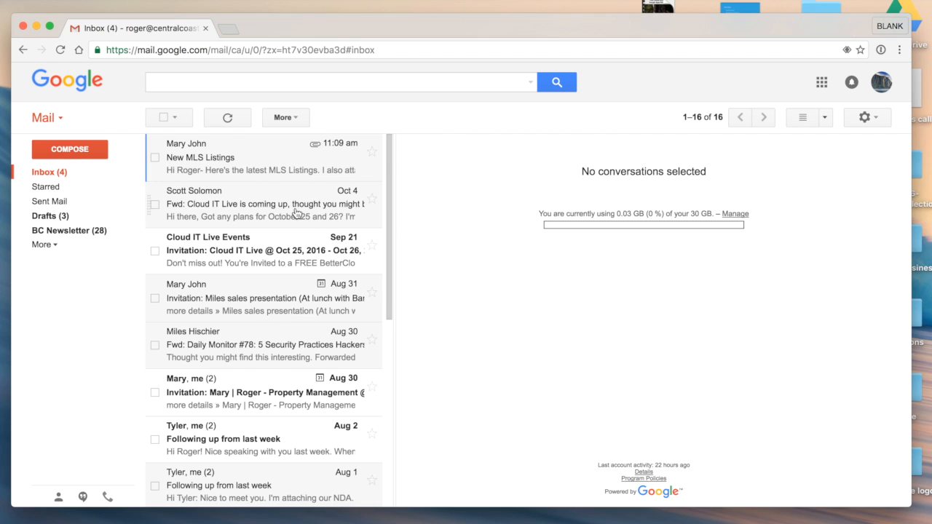
pyautogui.moveTo(370, 292)
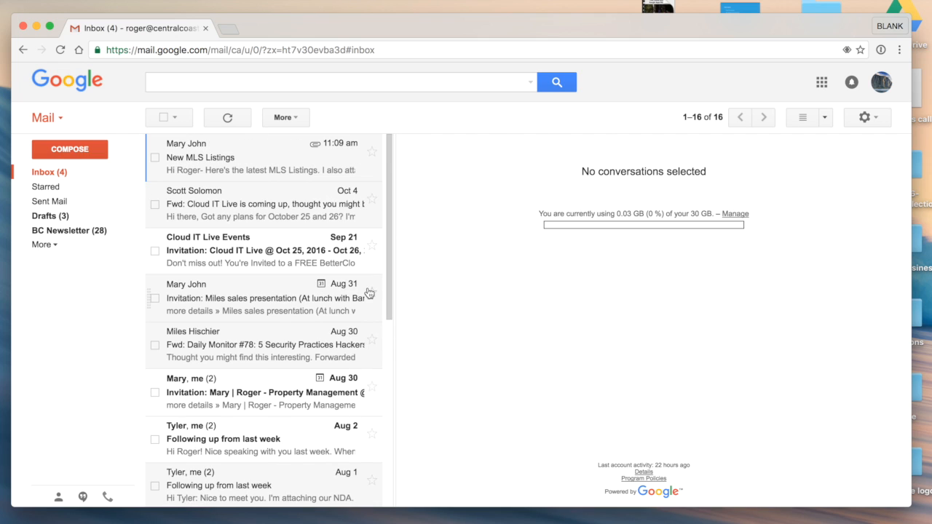
pyautogui.moveTo(292, 171)
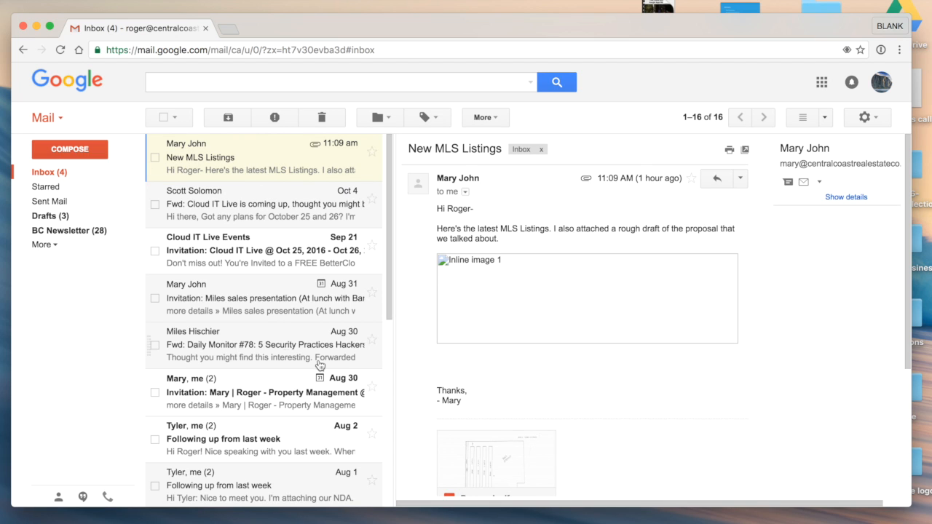
pyautogui.click(262, 250)
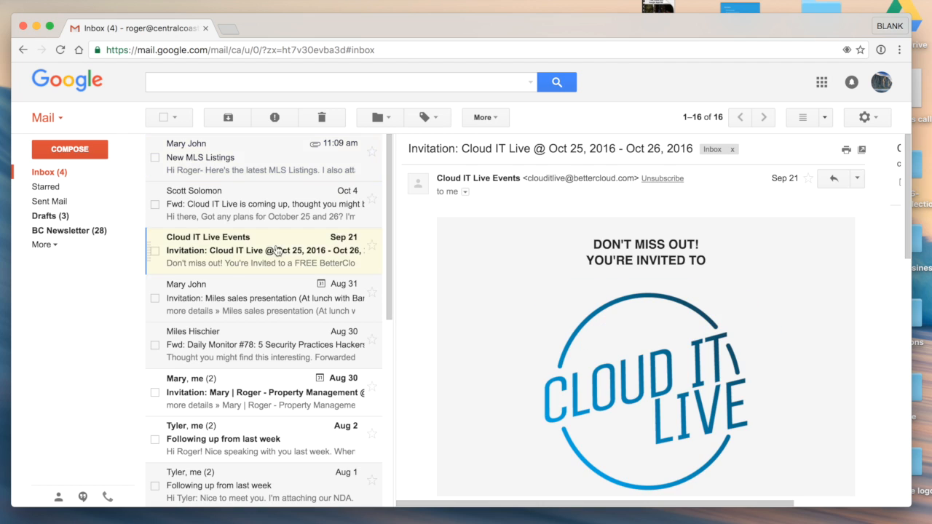
pyautogui.scroll(-3)
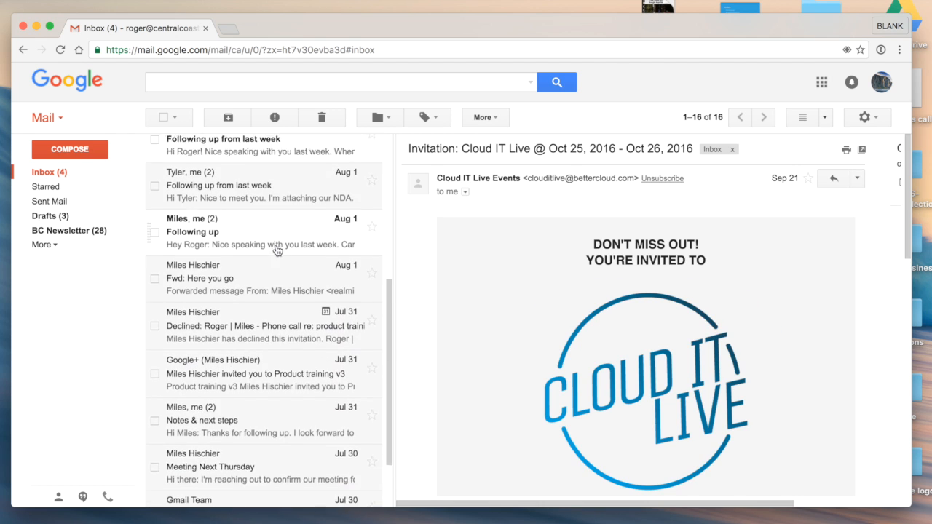
pyautogui.click(802, 117)
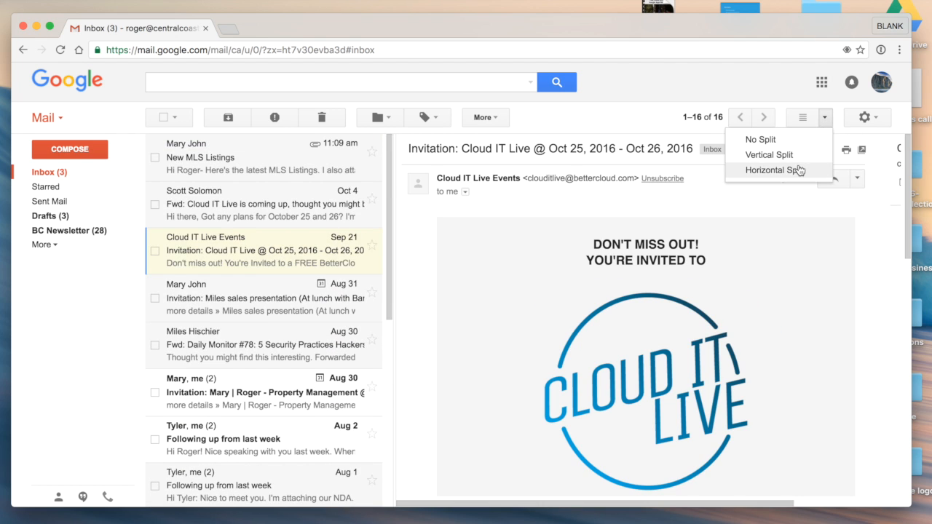
# Switch to Horizontal Split, showing the forwarded Cloud IT Live email below the list
pyautogui.click(772, 169)
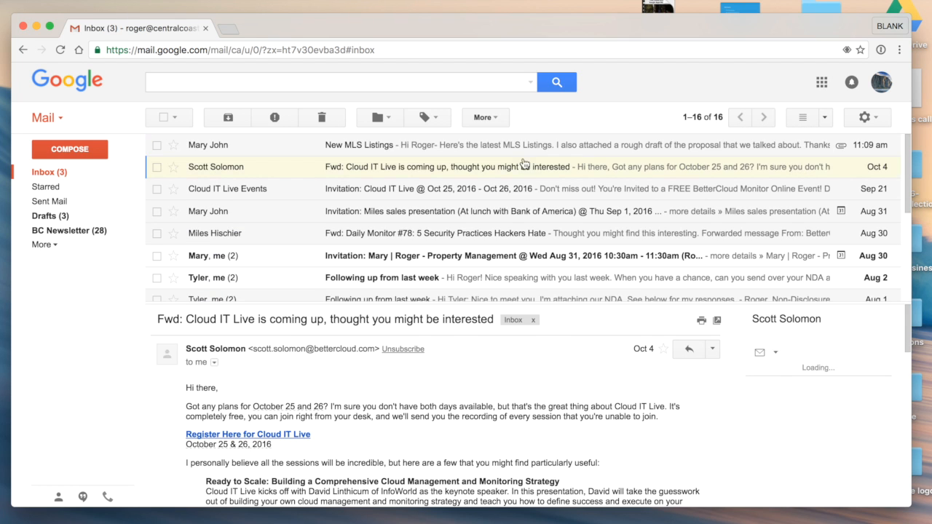
pyautogui.scroll(-3)
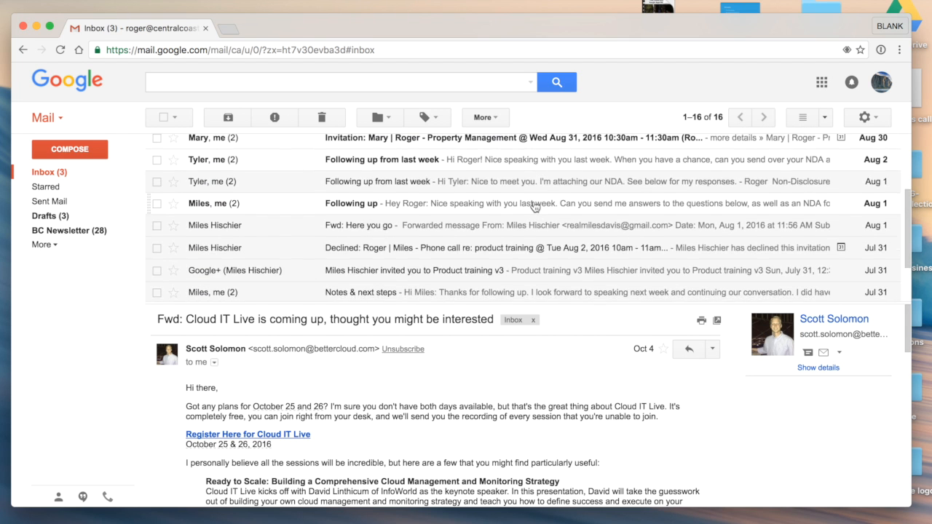
pyautogui.scroll(3)
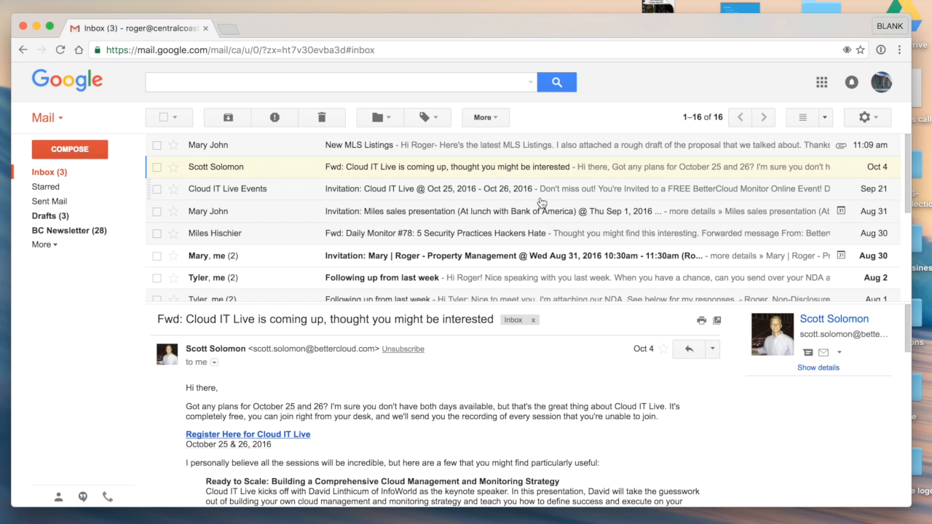
pyautogui.moveTo(764, 117)
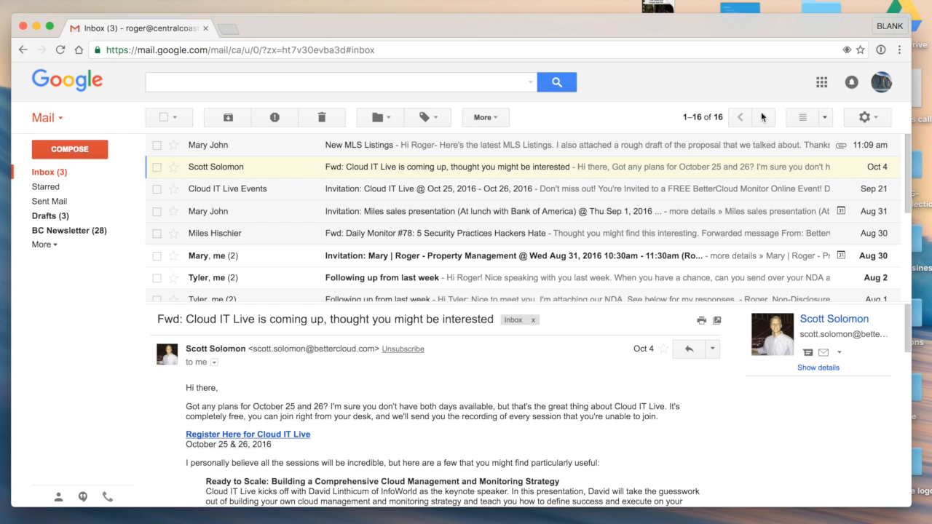
pyautogui.click(802, 117)
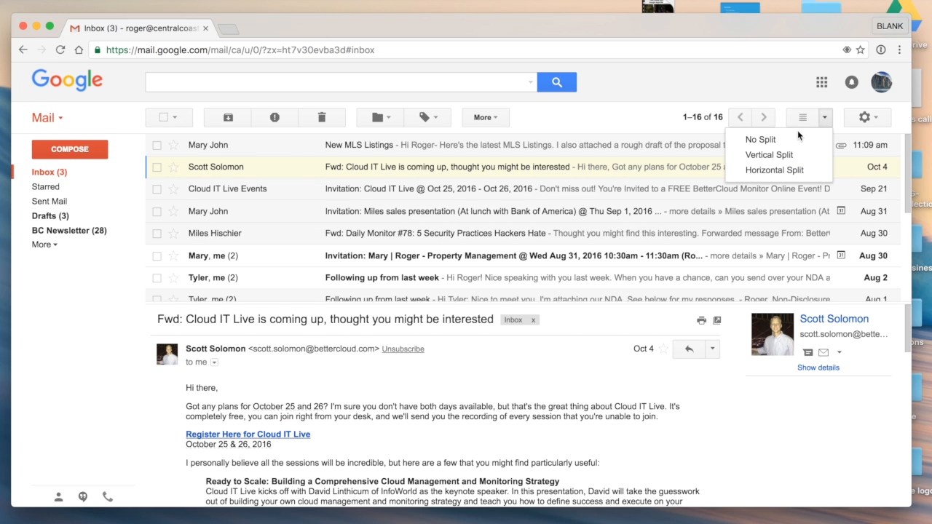